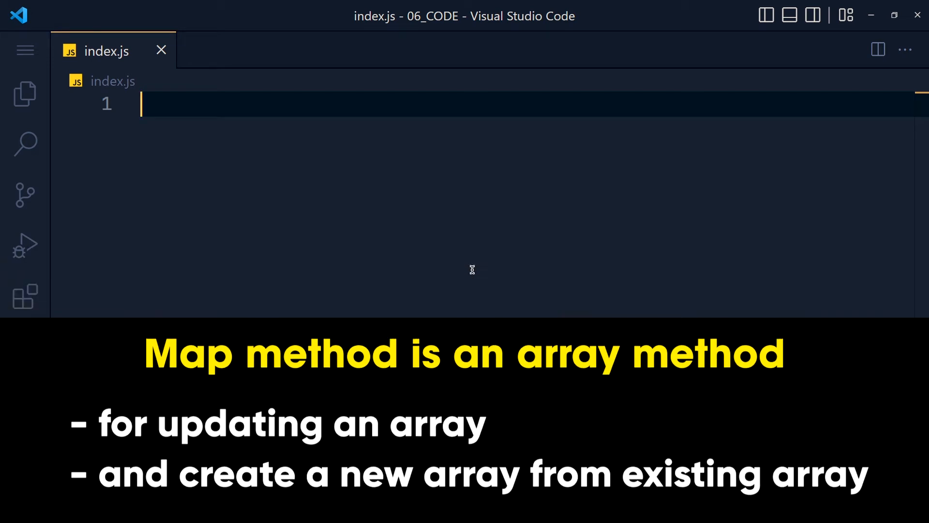
Write const numbers = [1,2,3,4]; on line 1 and leave blank lines below it
type("const number")
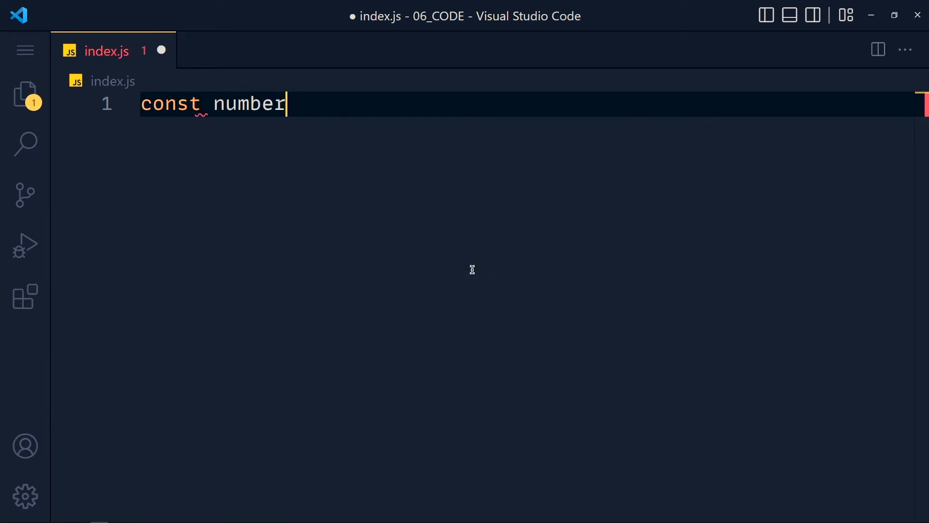
type("s = [1]")
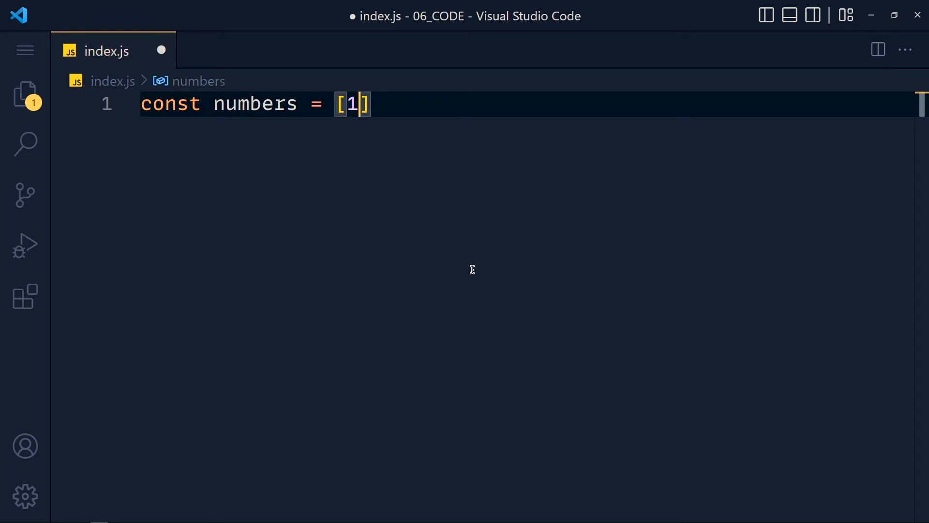
type(",2,3,")
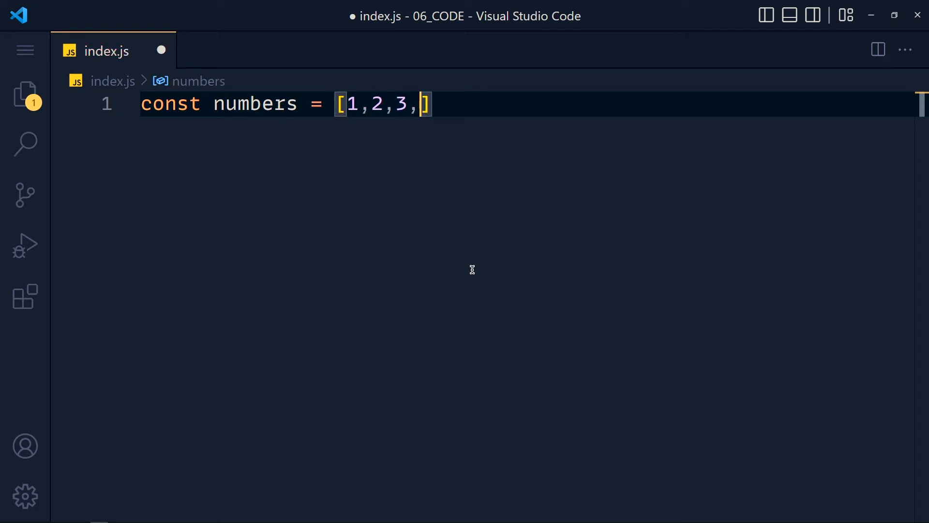
type("4;")
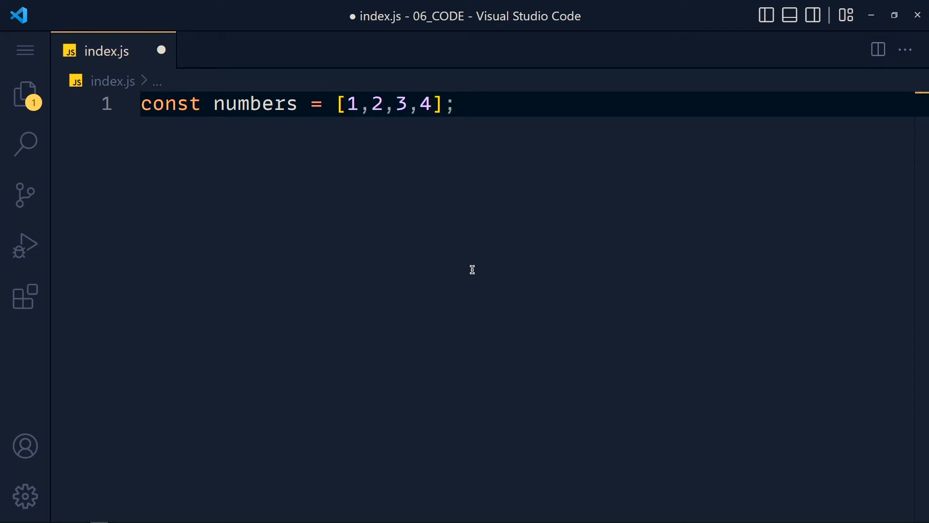
key("Enter")
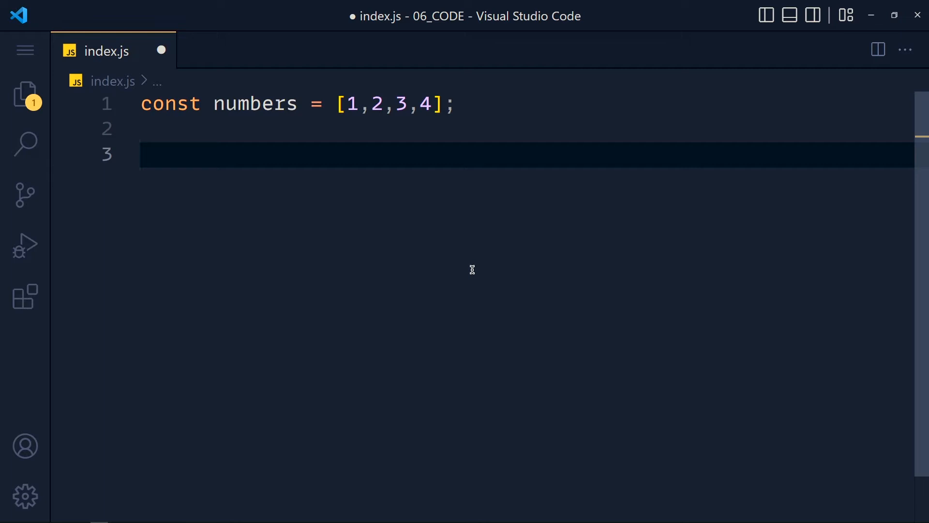
Write numbers.map(updated) with an empty function updated() {} defined beneath it
type("numbers.map(")
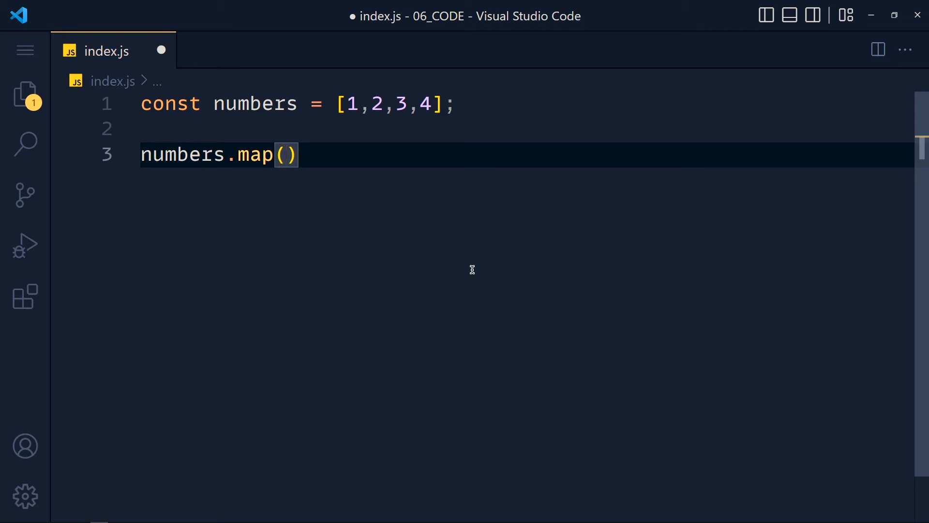
key("enter")
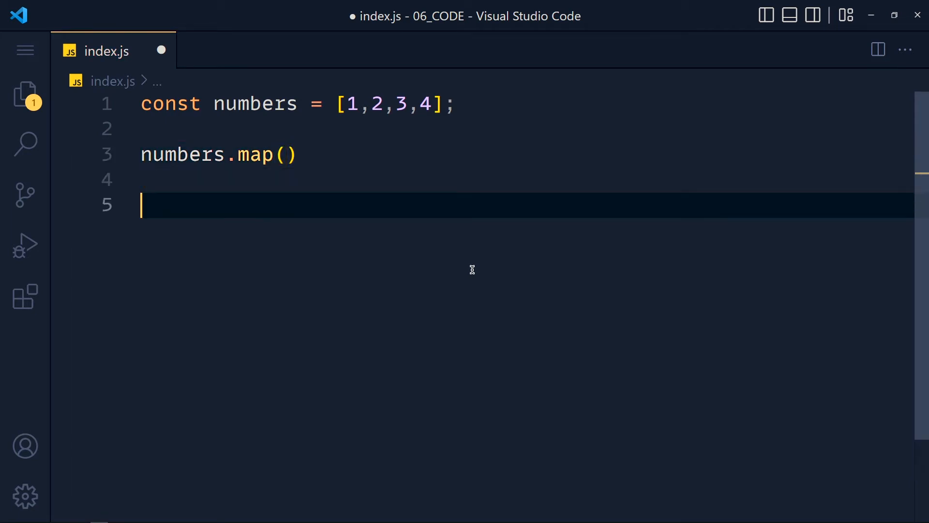
type("function update")
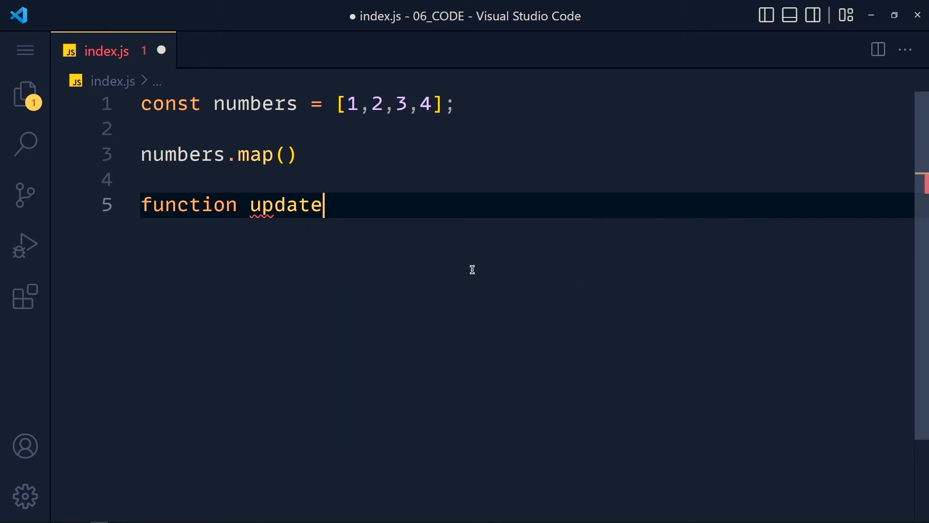
type("d() {")
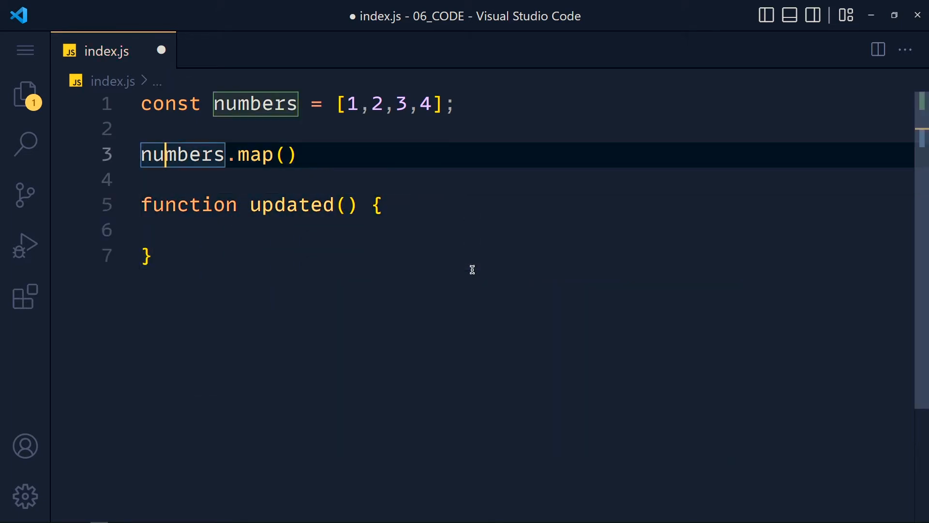
type("updated")
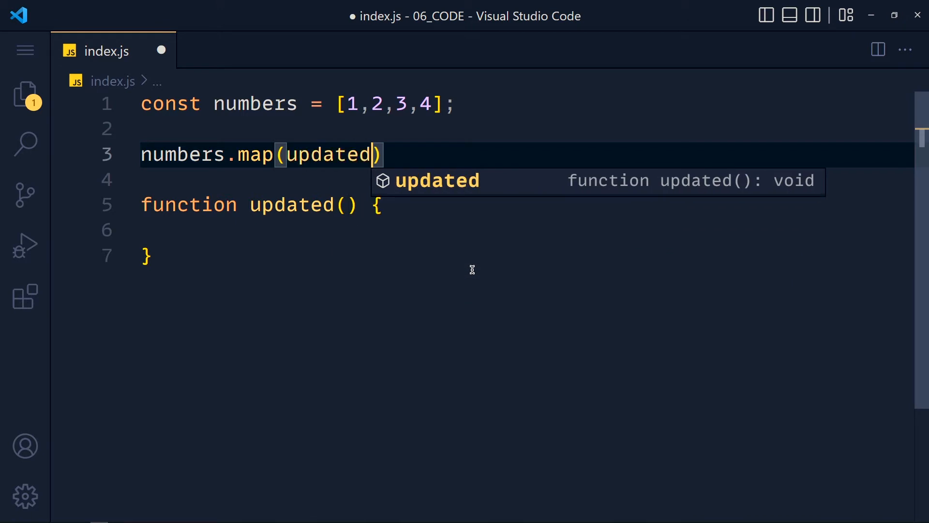
key("Escape")
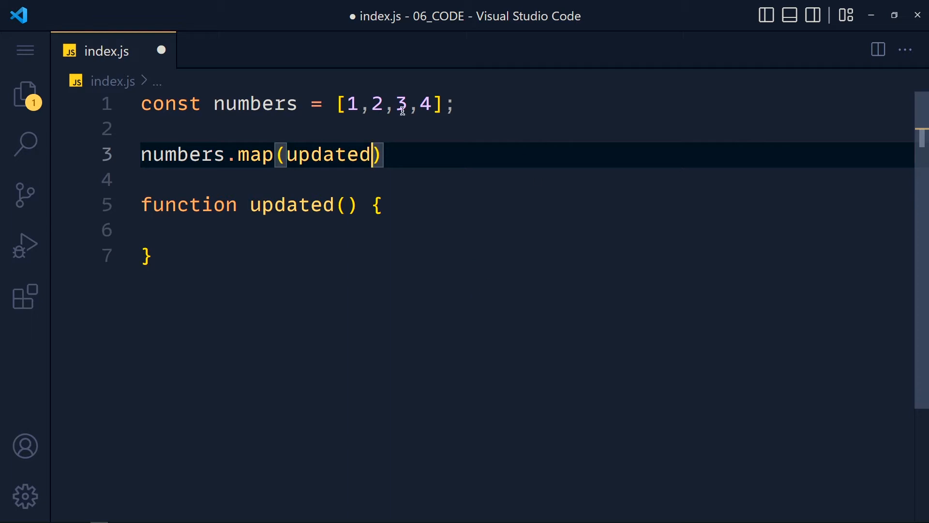
mouse_move(421, 128)
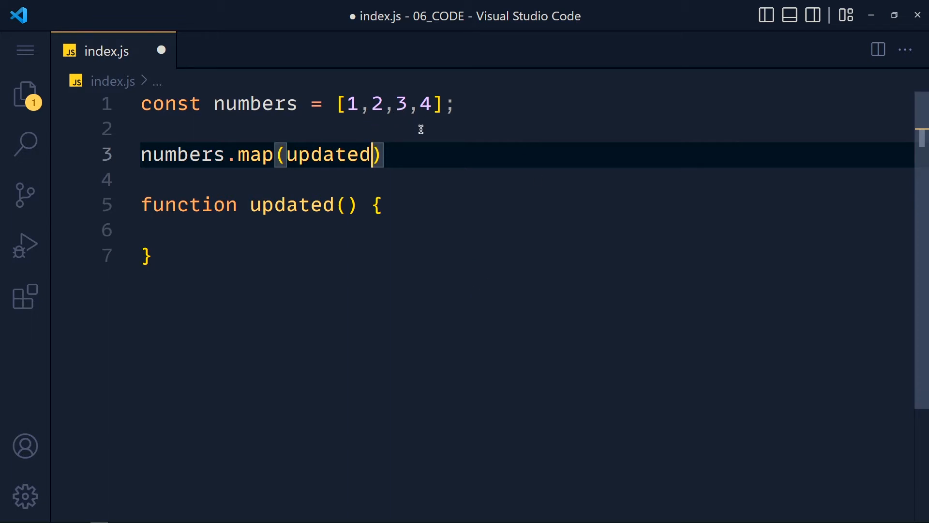
left_click(344, 204)
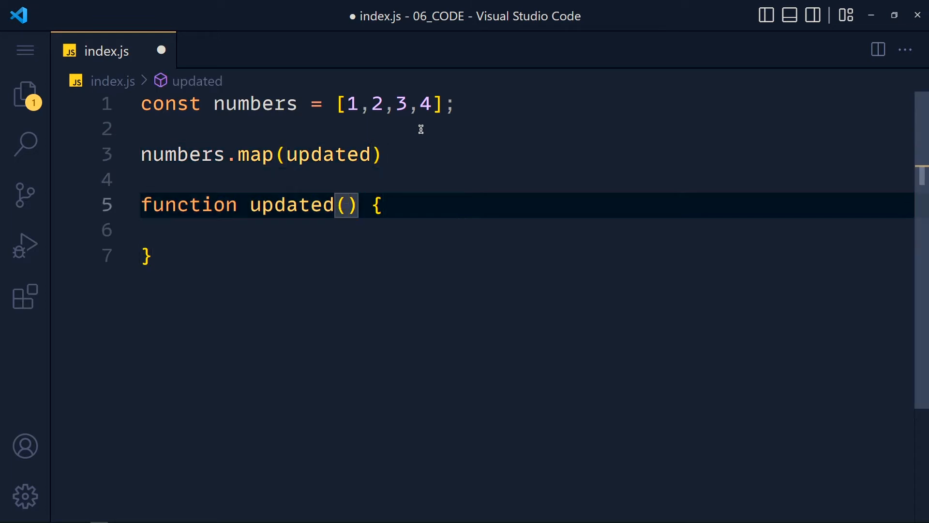
Give updated parameter n returning n * 10, assign the map to newArray and console.log it
type("n")
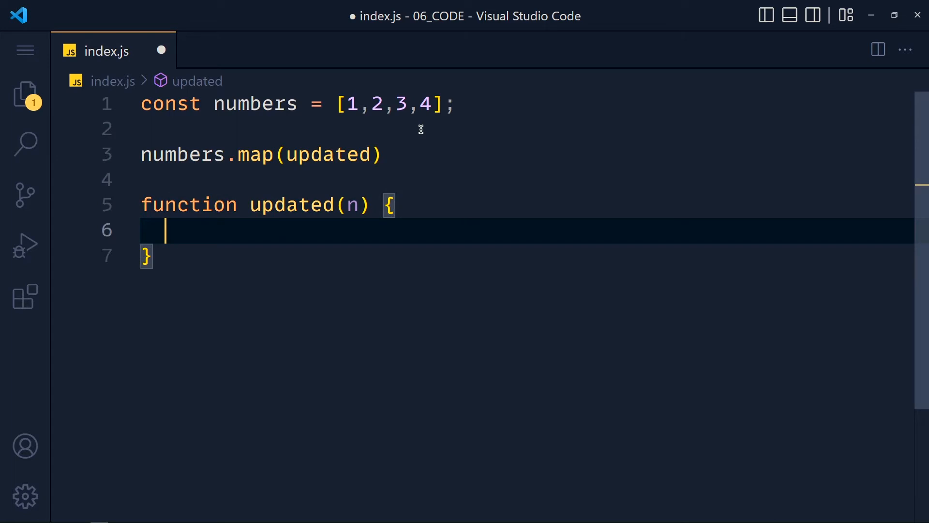
type("return n")
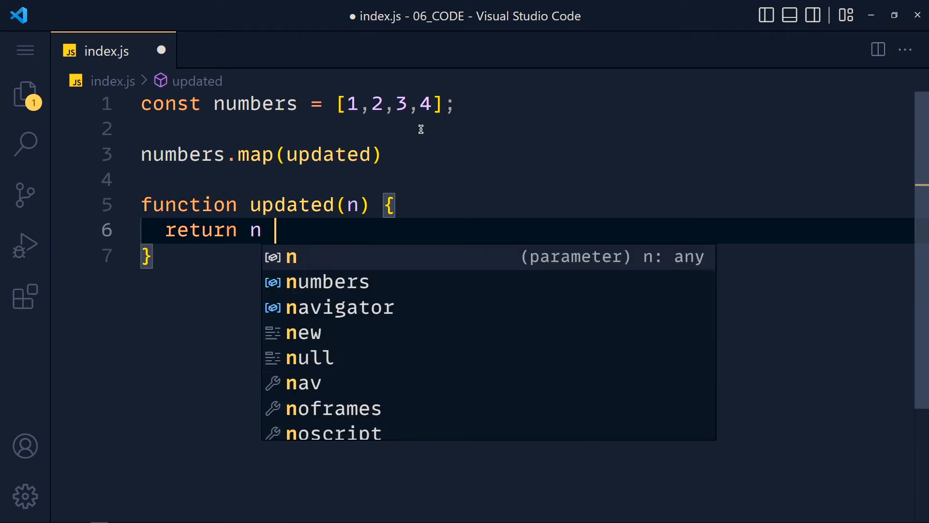
type("* 10")
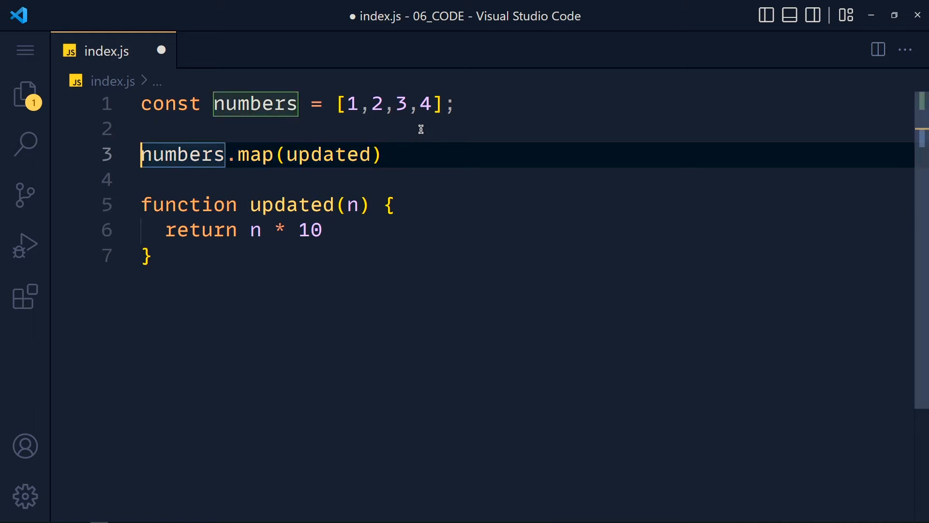
type("const newArray =")
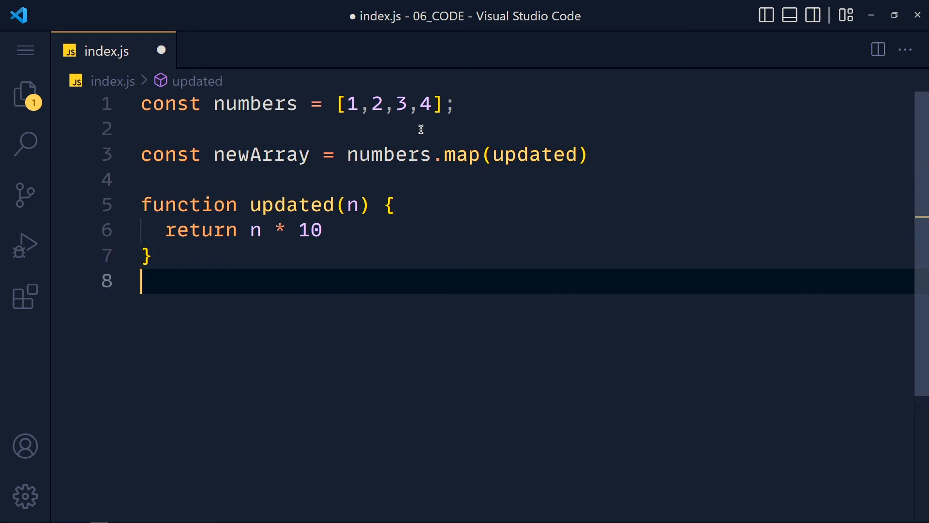
type("console.log(newArray);")
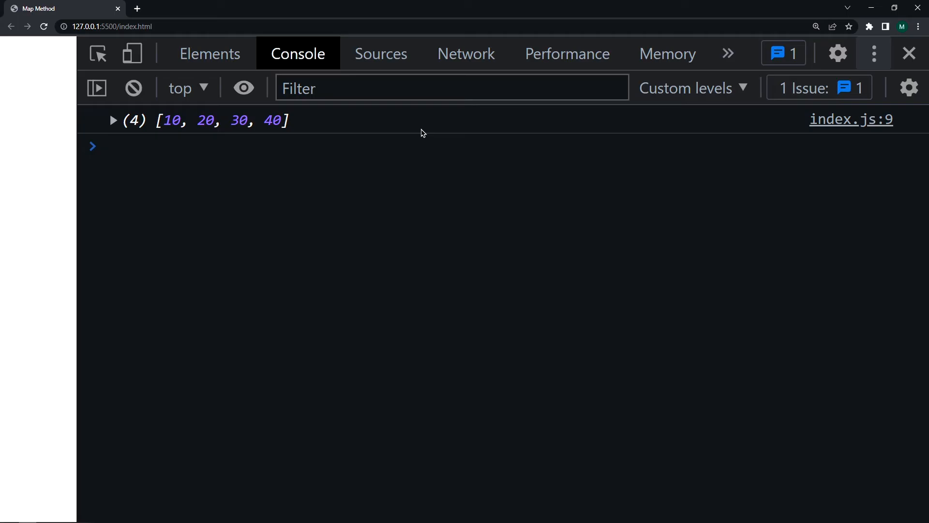
mouse_move(184, 169)
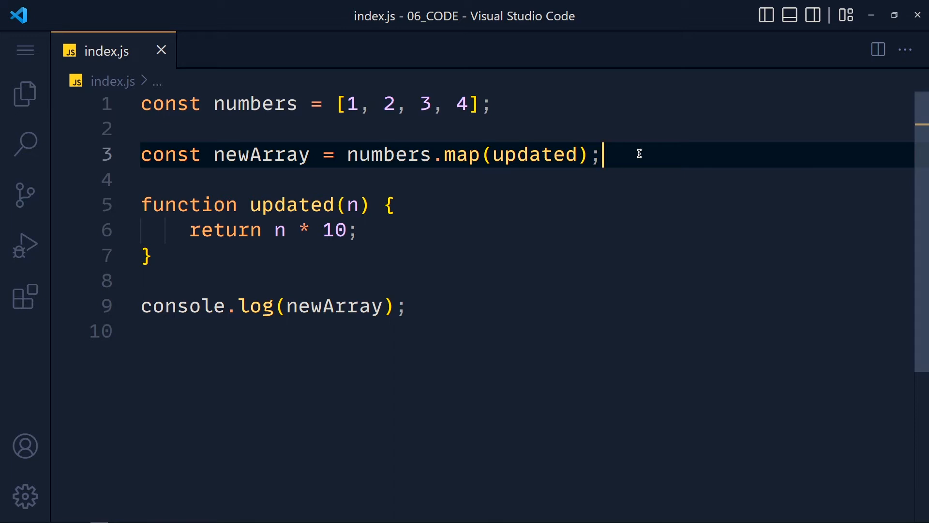
Select and remove the named updated function, leaving numbers.map() with no callback
double_click(534, 155)
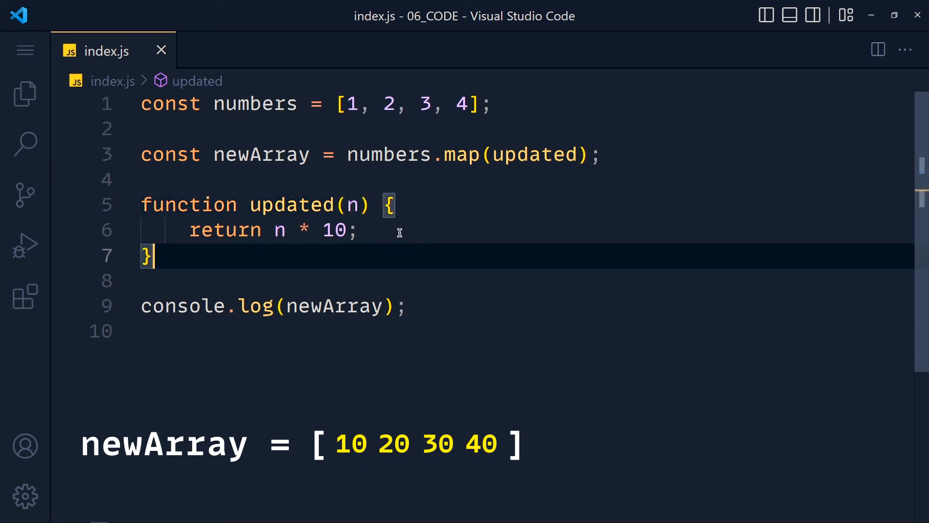
left_click(358, 230)
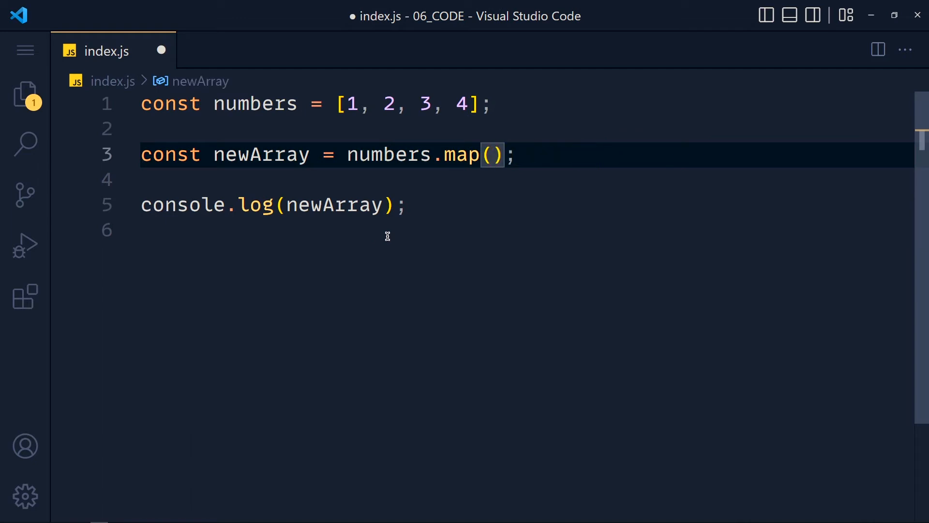
Write the callback inline, reduce it to the arrow n => n * 10, and save the file
type("function()")
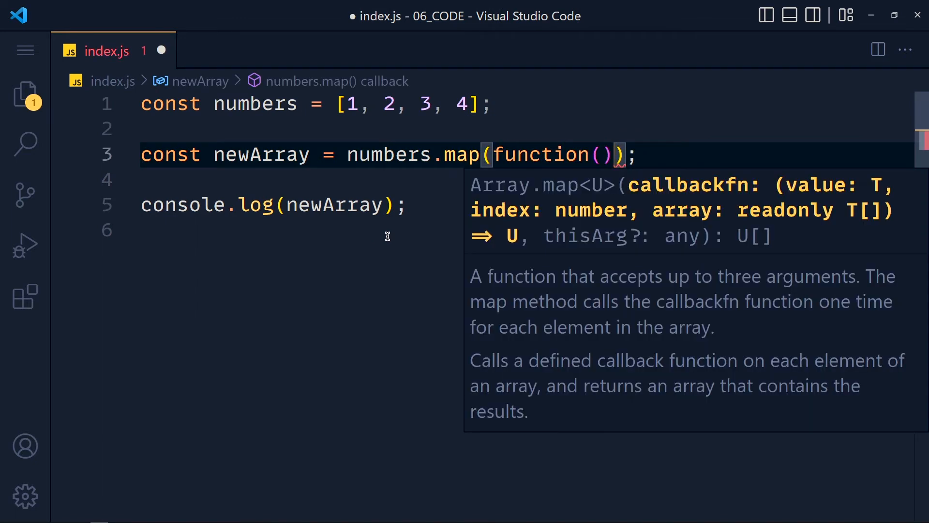
type("{")
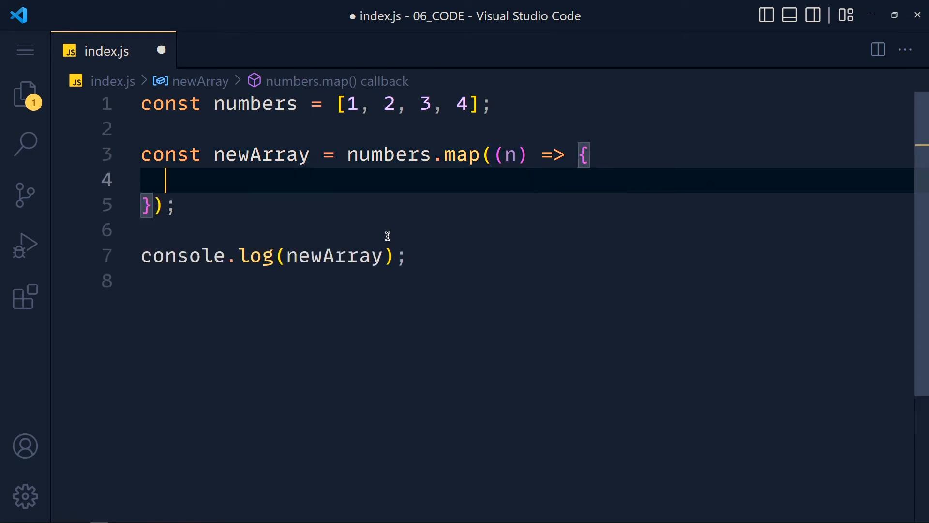
type("return n *")
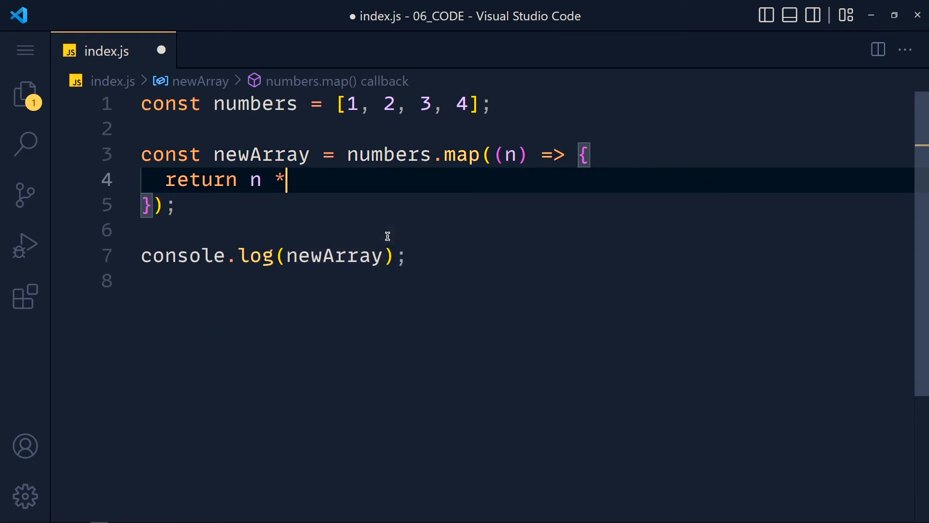
type("10;")
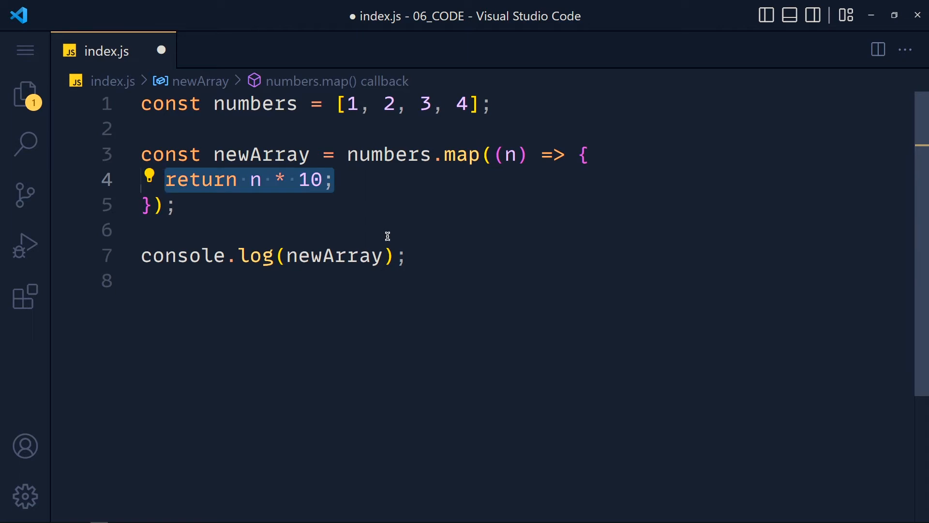
key("Delete")
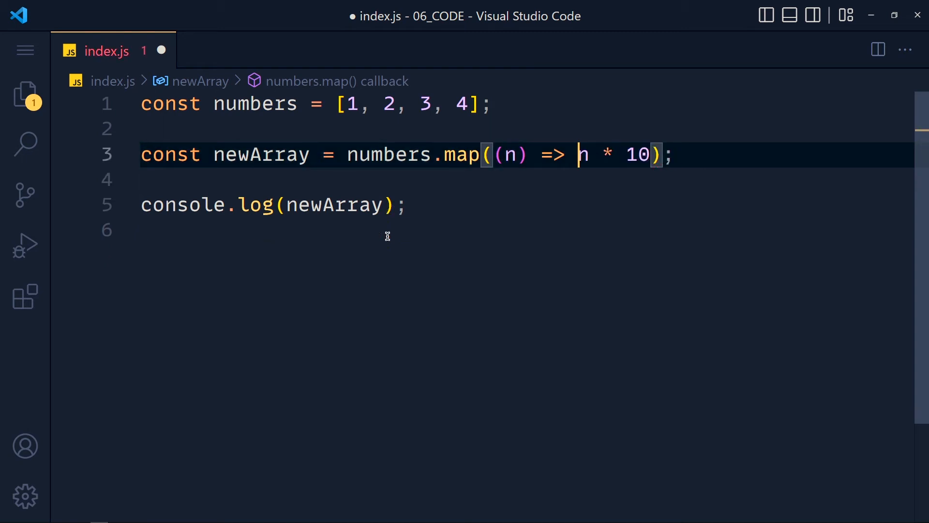
type("n")
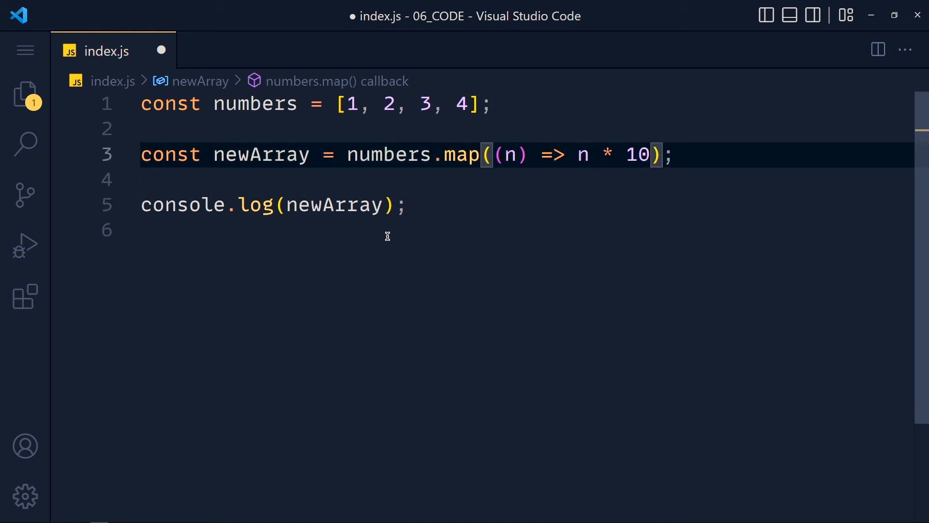
key("ctrl+s")
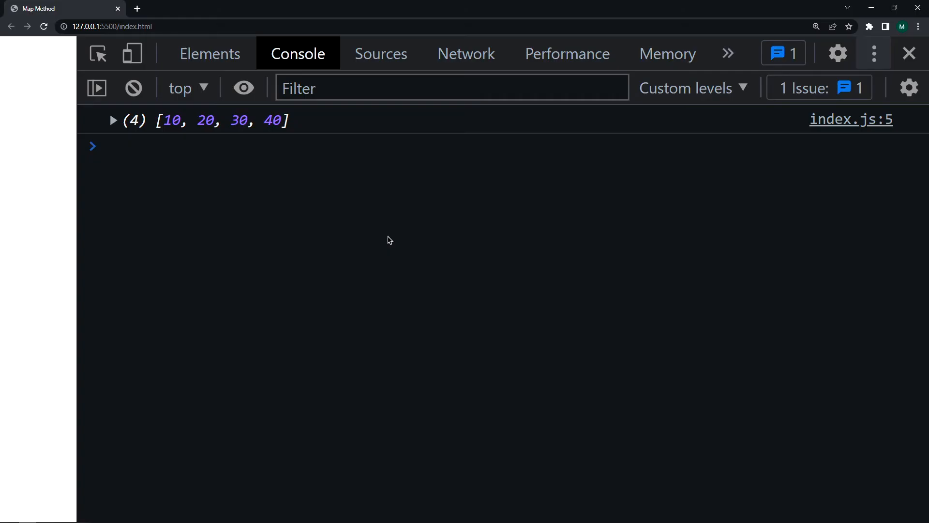
mouse_move(332, 204)
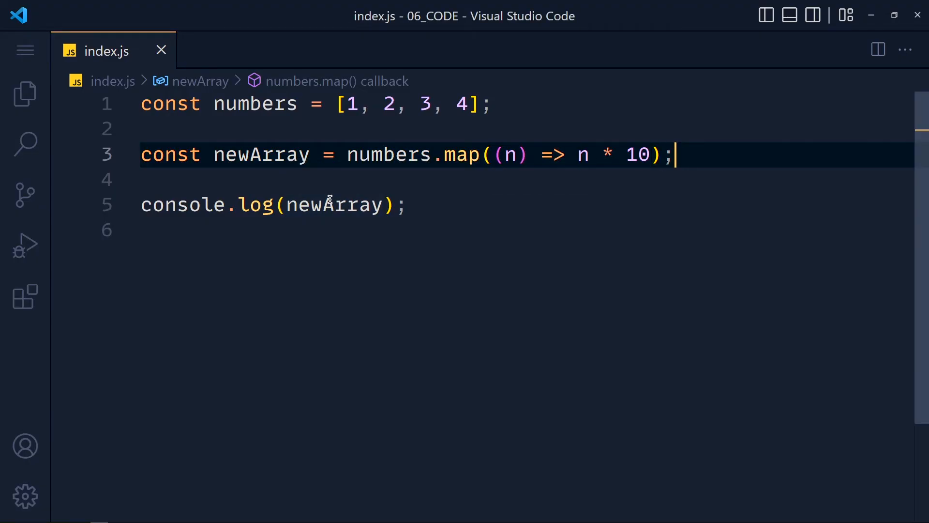
Start const users = [ ] with a first object named Harley and a country property
type("c")
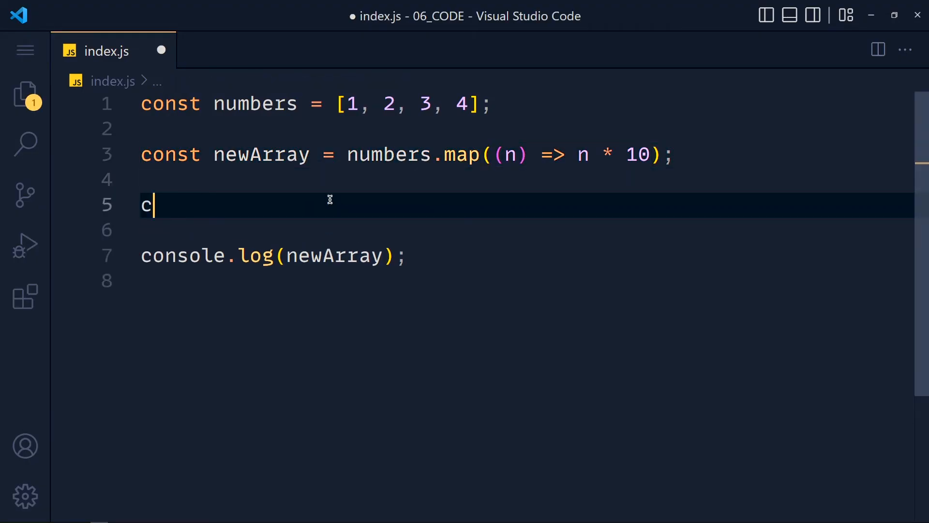
type("onst users")
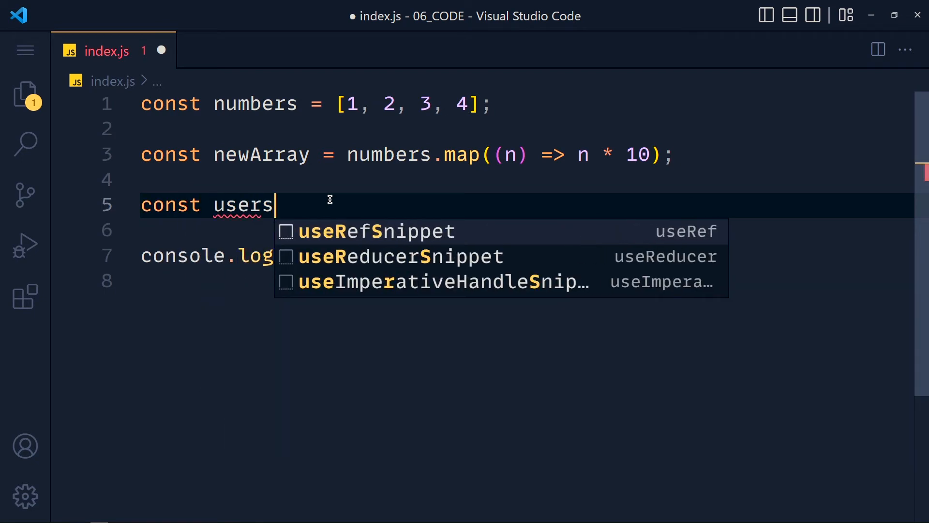
type("= []")
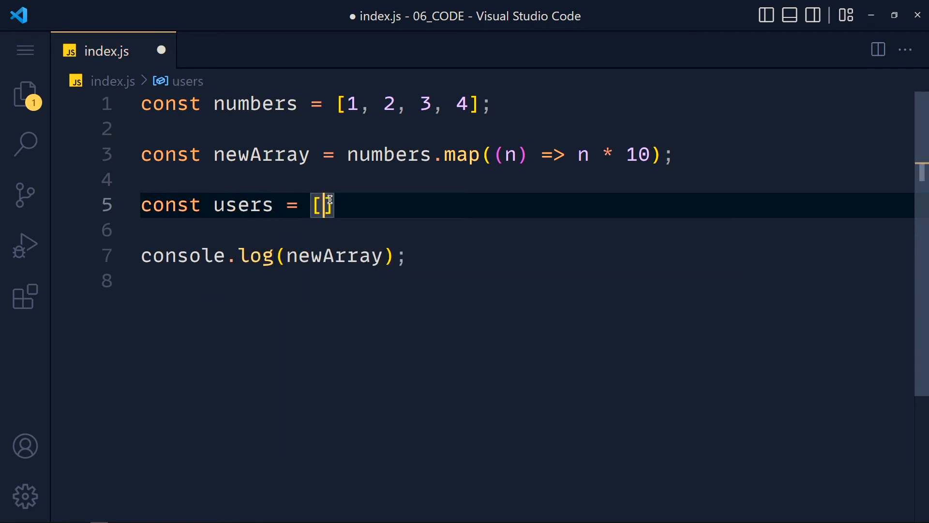
key("Enter")
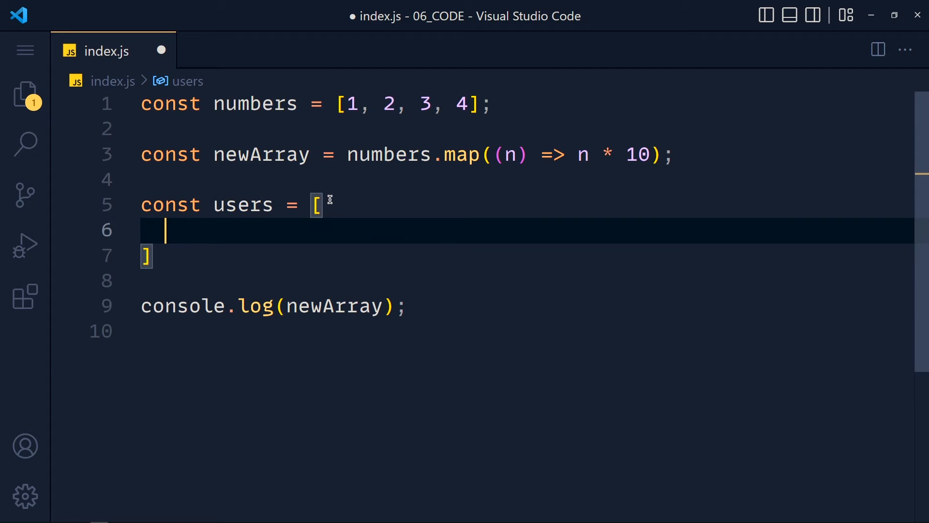
type("{}")
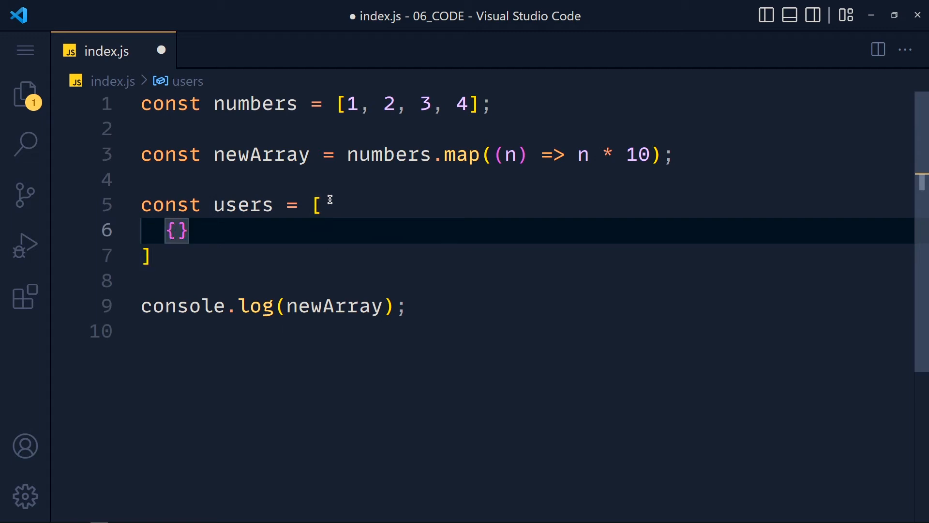
type("name: \"Harley\"")
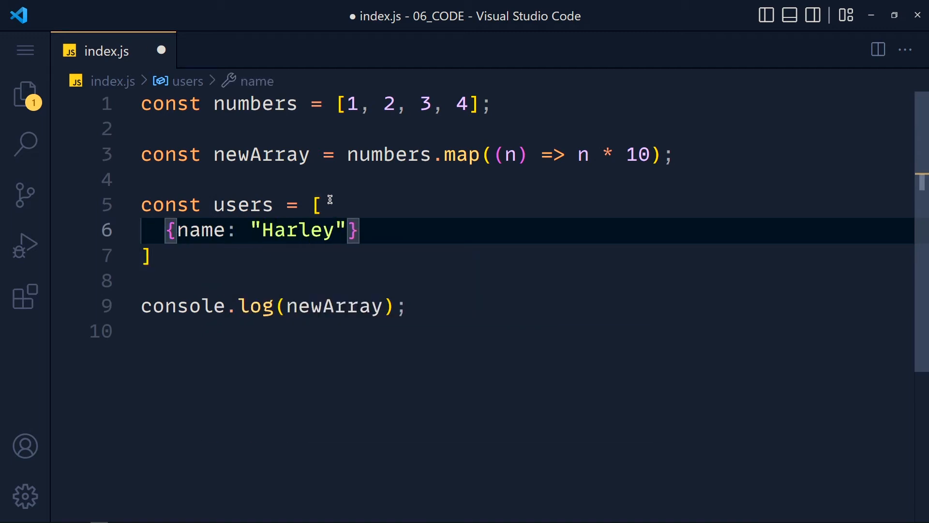
type(", country: \"\"")
type("{na")
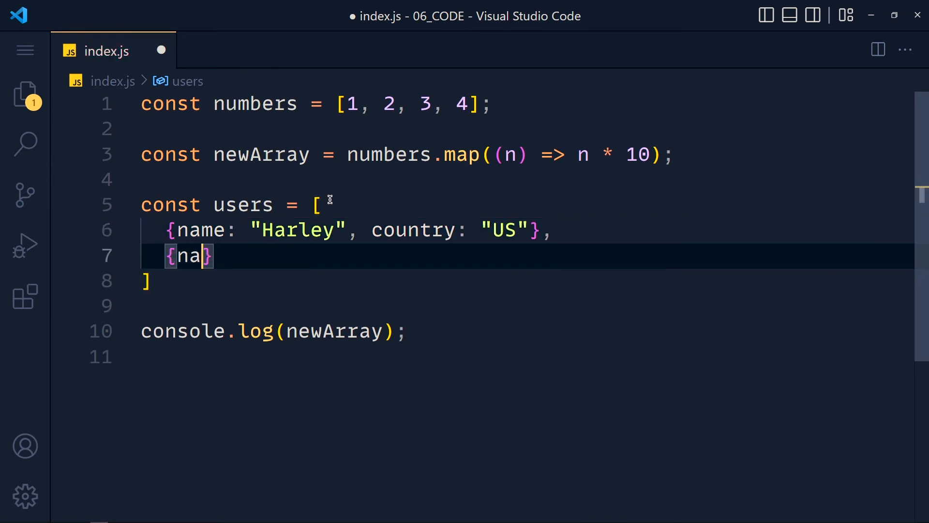
Add Lisa from Australia and Robert from Germany as the second and third user objects
type("me: \"Lisa\"")
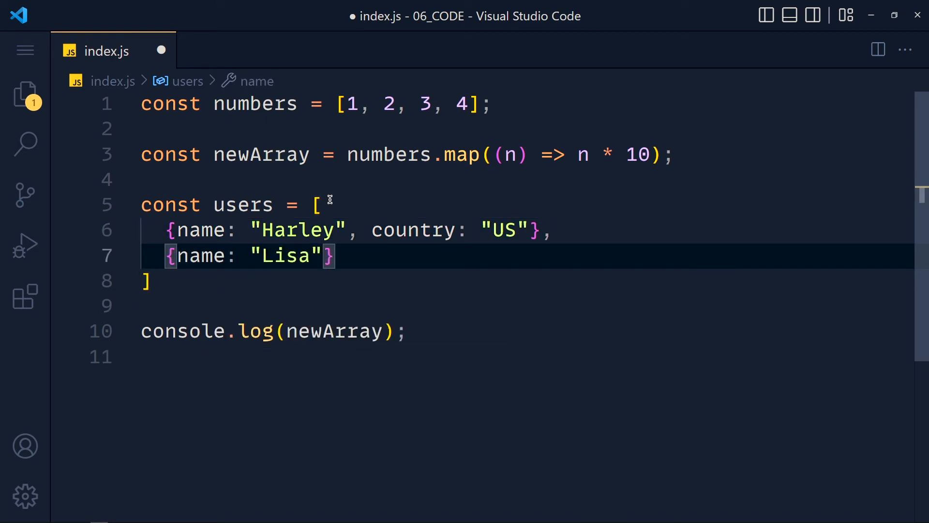
type(", country: \"Australis\"")
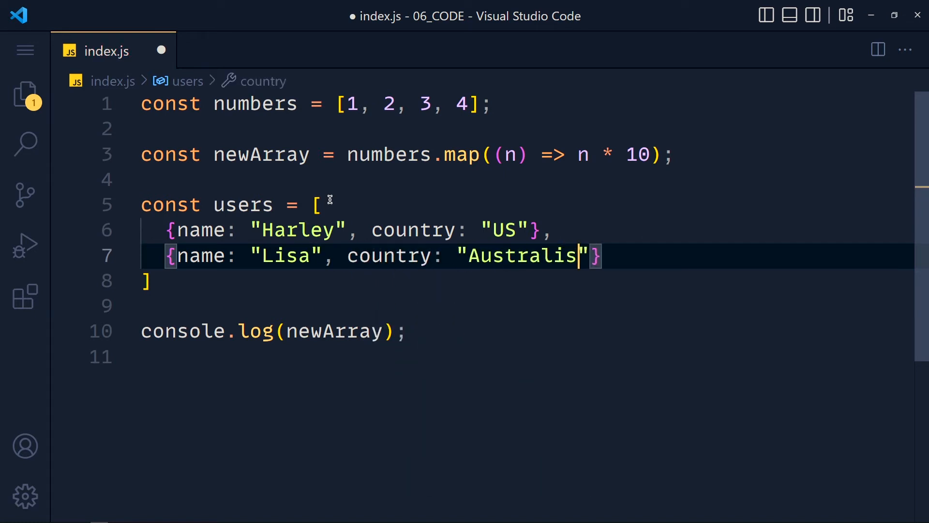
type("a\",")
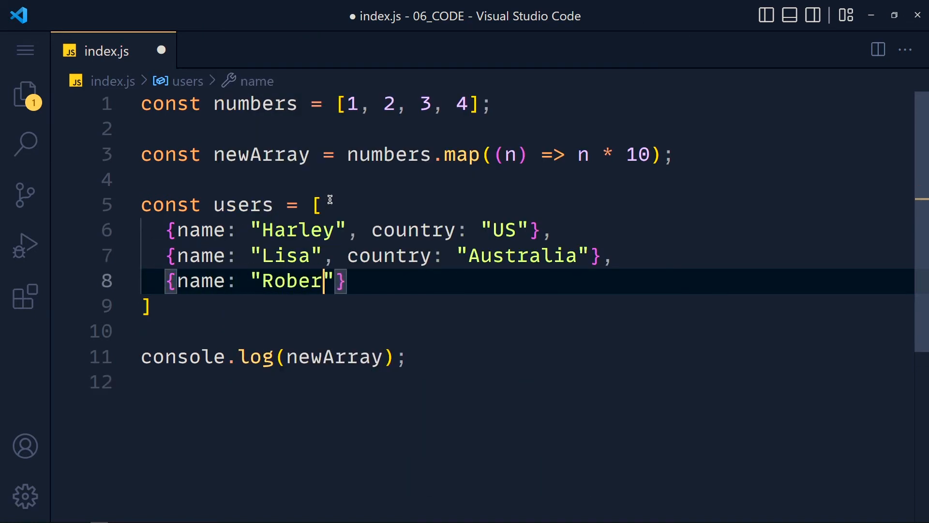
type("t\", country: \"\"")
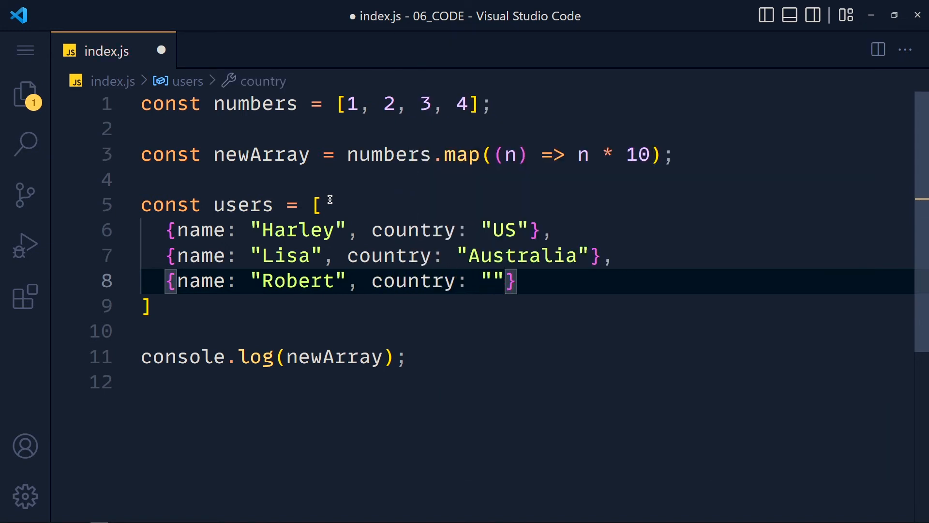
type("Germany")
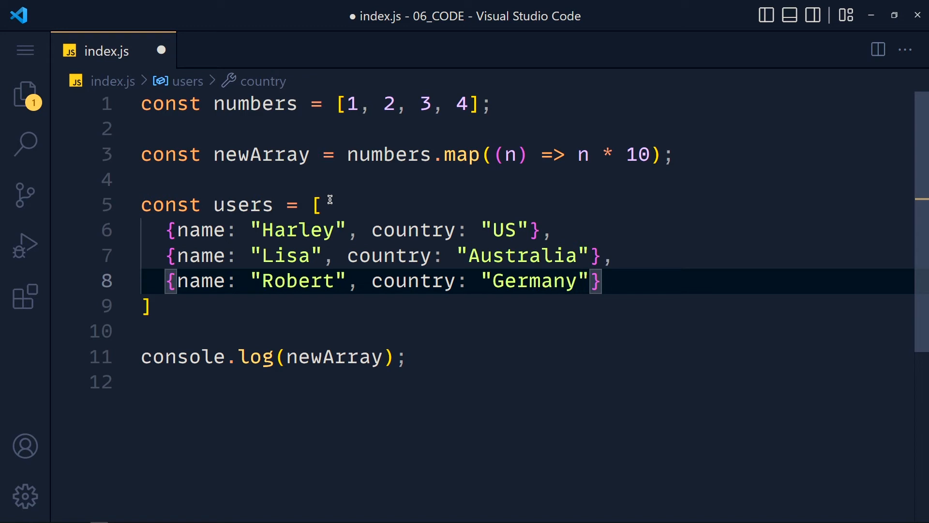
Write users.map(user => user.country) to collect each user's country
scroll("down", 3)
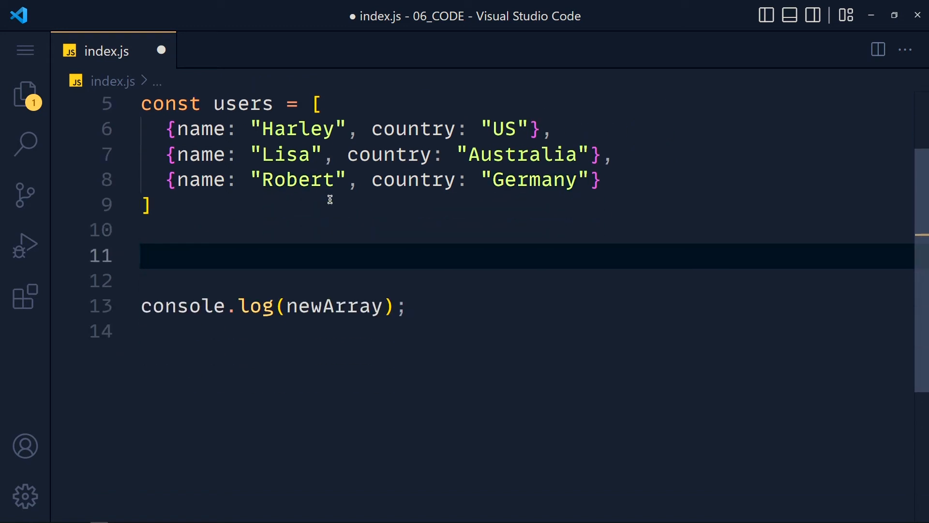
type("users")
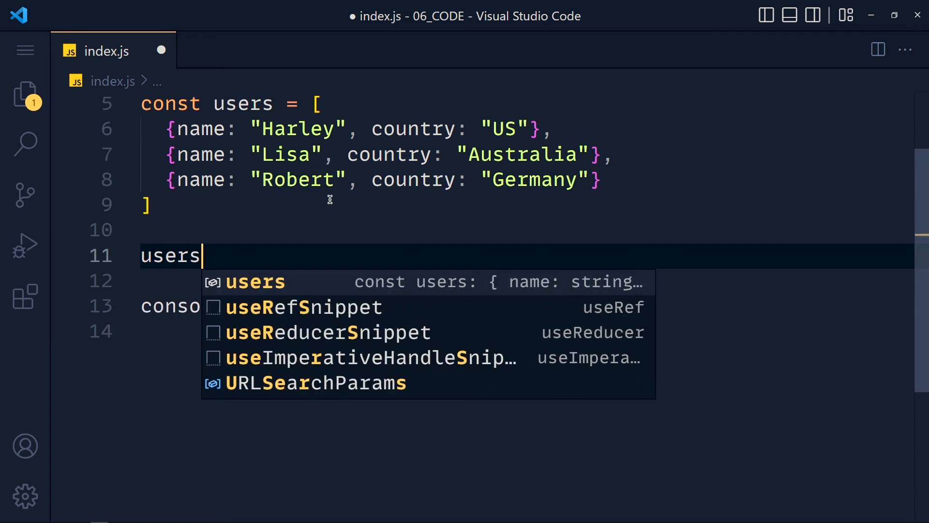
type(".map(")
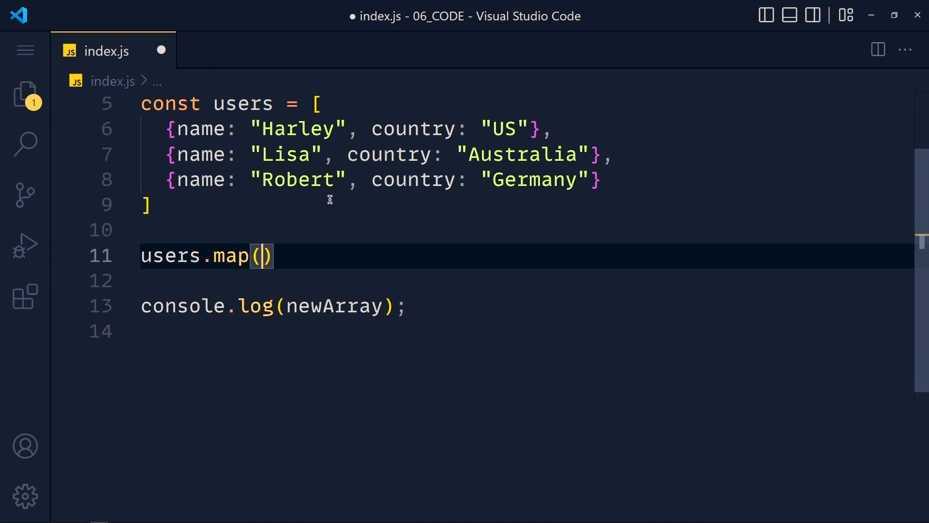
type("user =")
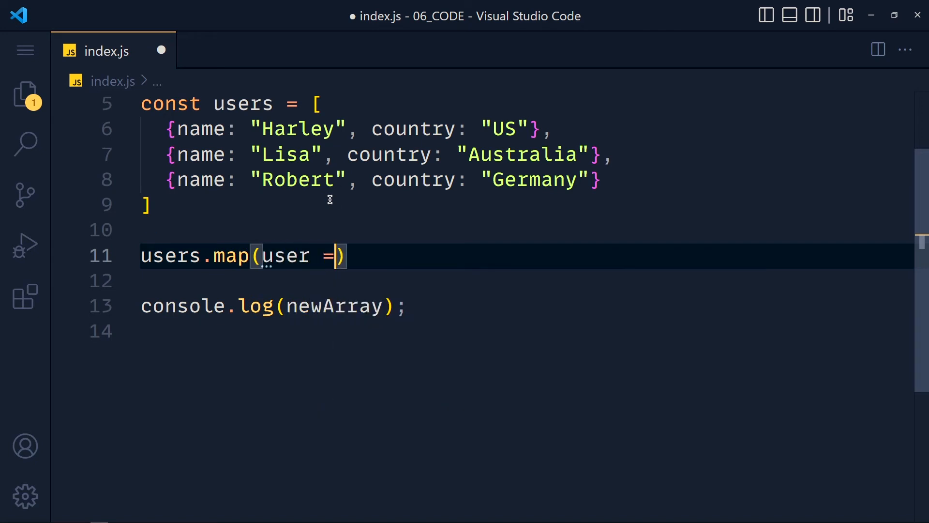
type(">")
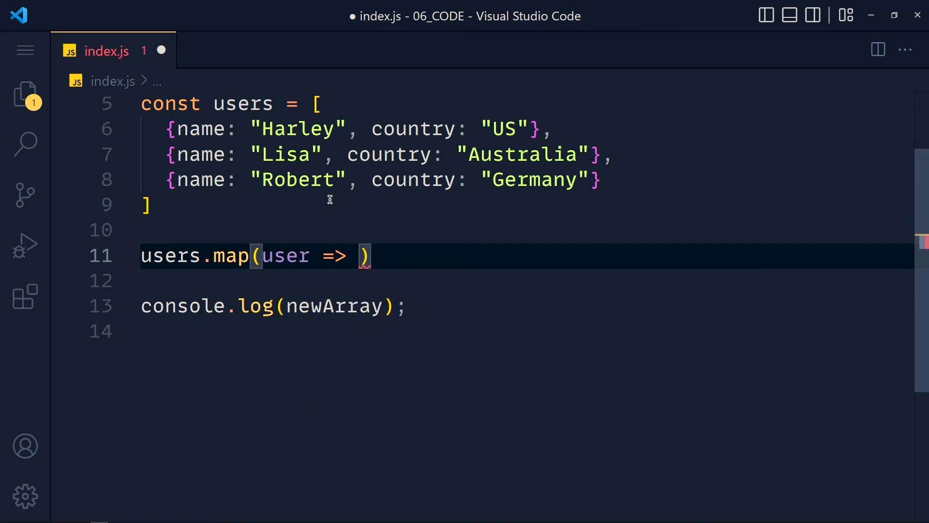
type("user")
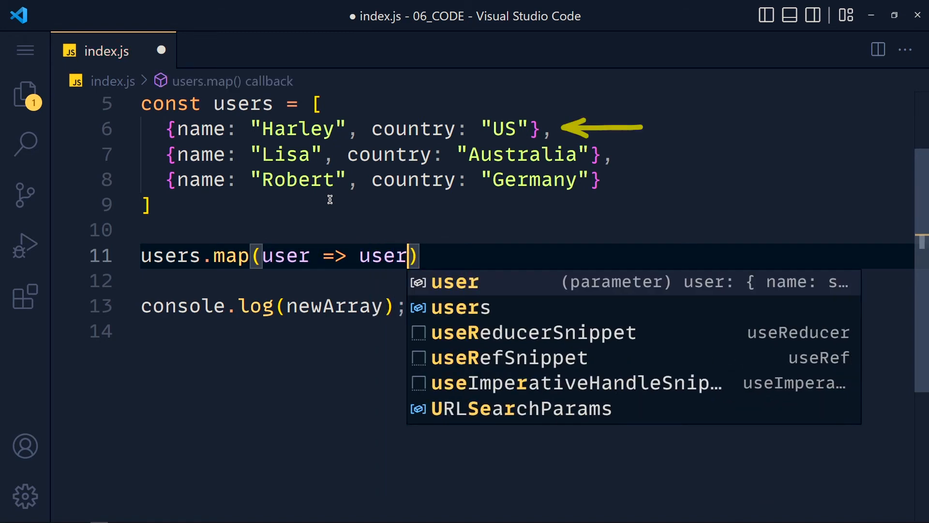
type(".cou")
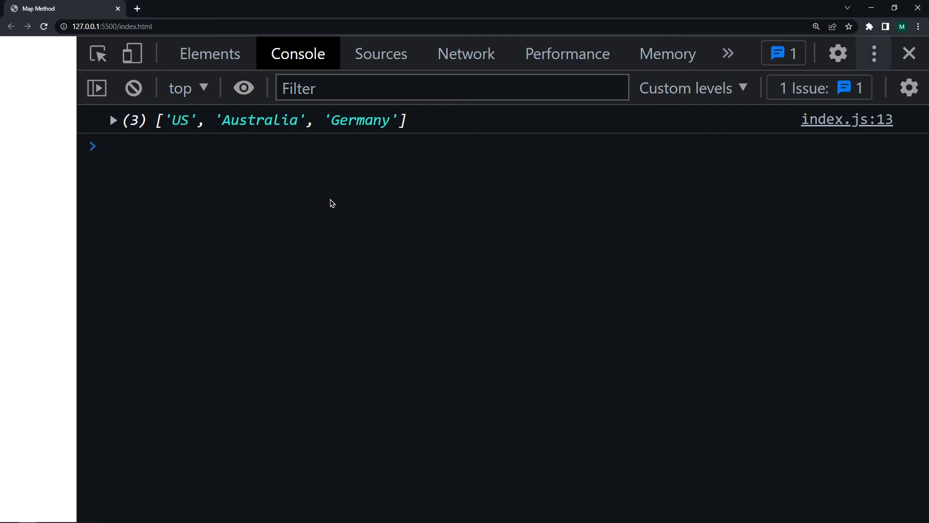
mouse_move(323, 196)
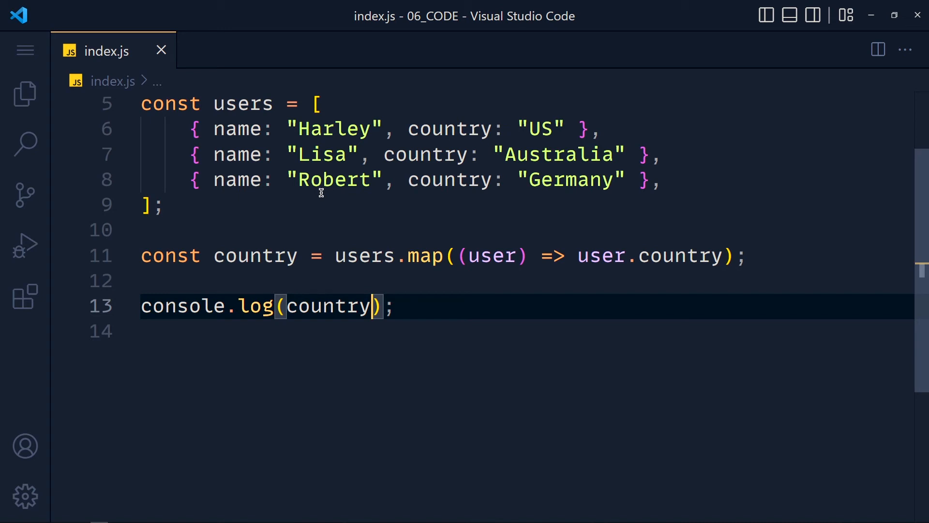
Map to user.name instead and rename the result variable to nameArr everywhere
type("name")
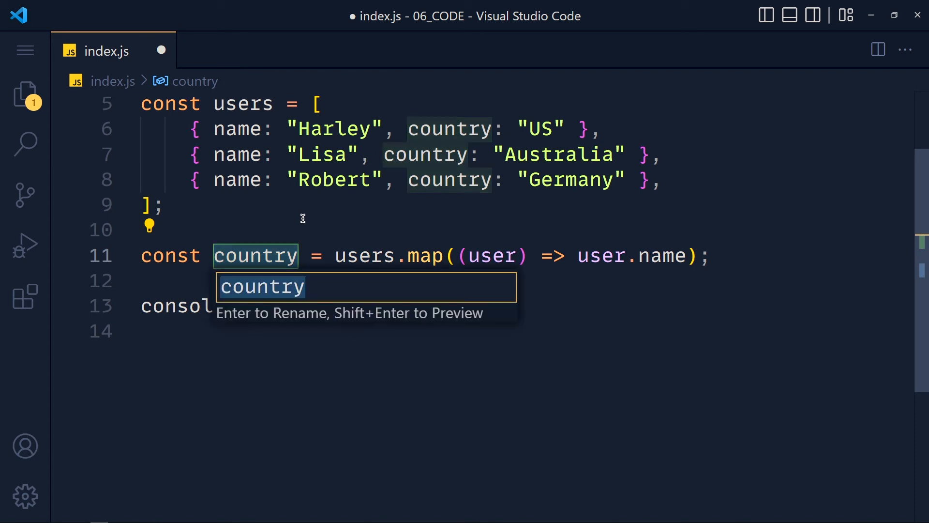
type("nameArr")
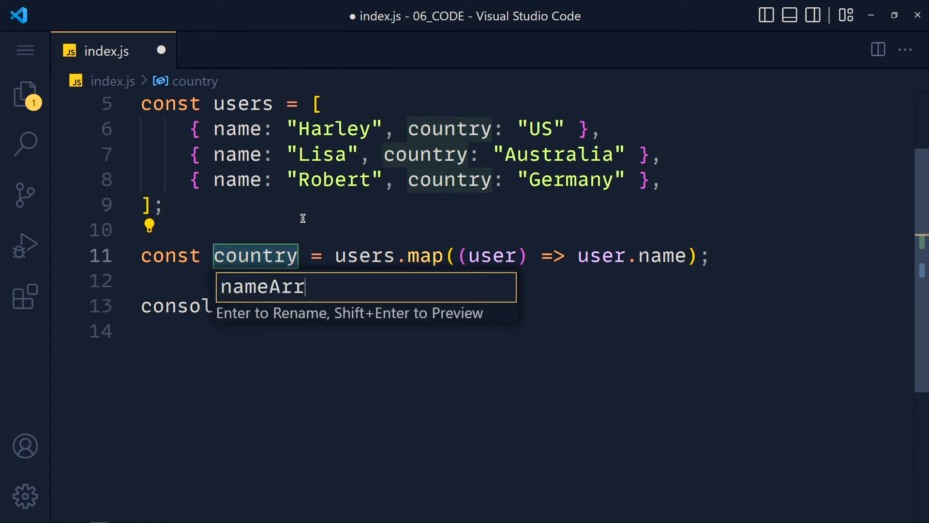
key("Enter")
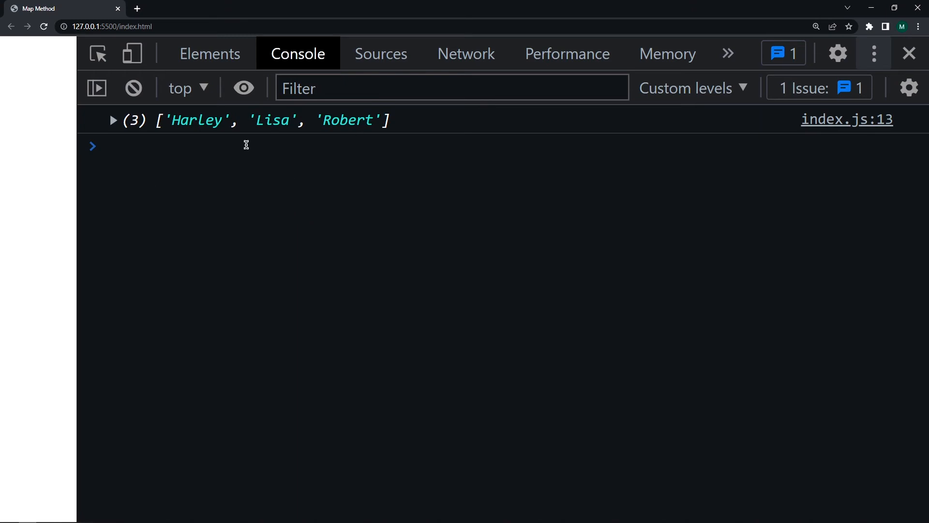
mouse_move(318, 207)
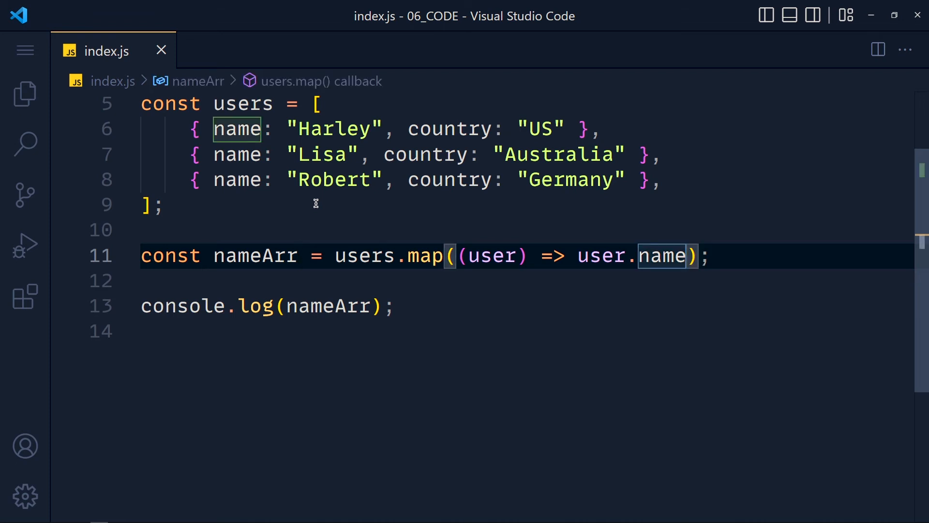
Make the callback return user.name === "Harley" ? "John" : user.name
type("=== \"Harley\"")
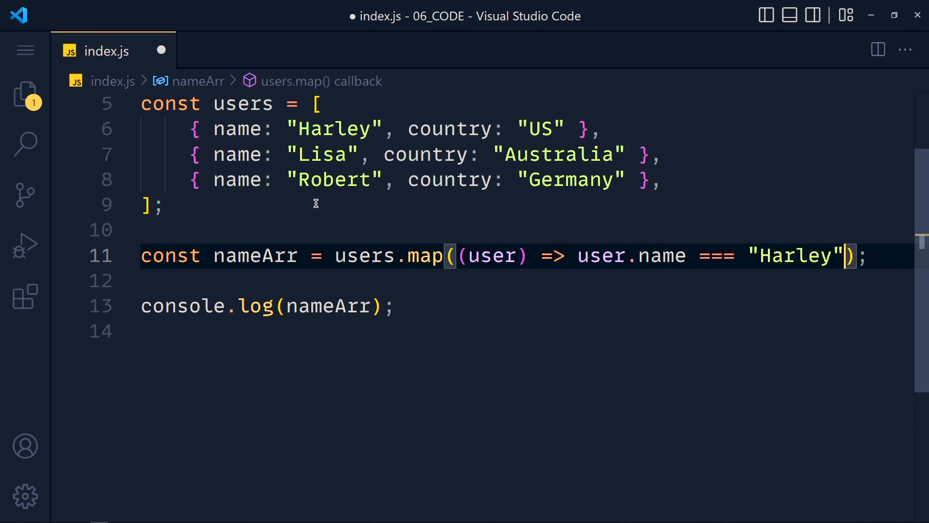
type("? \"John")
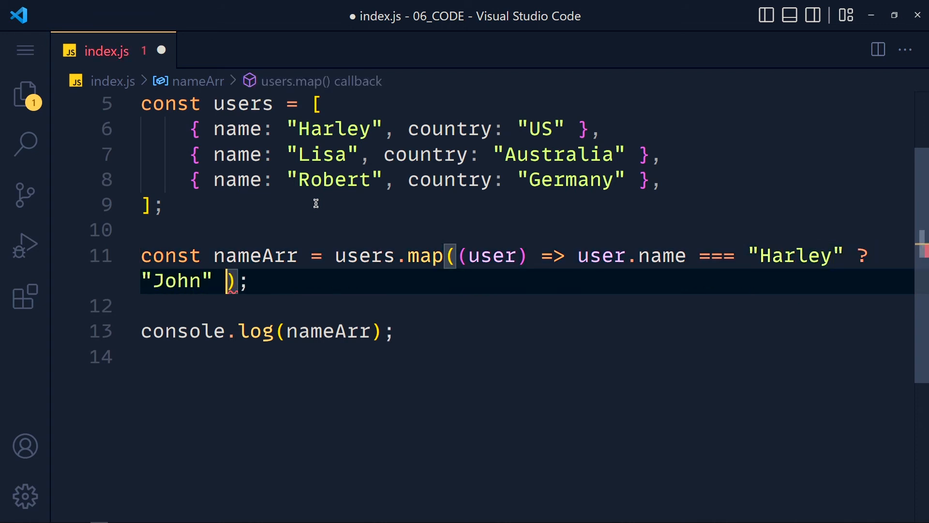
type(": user.name")
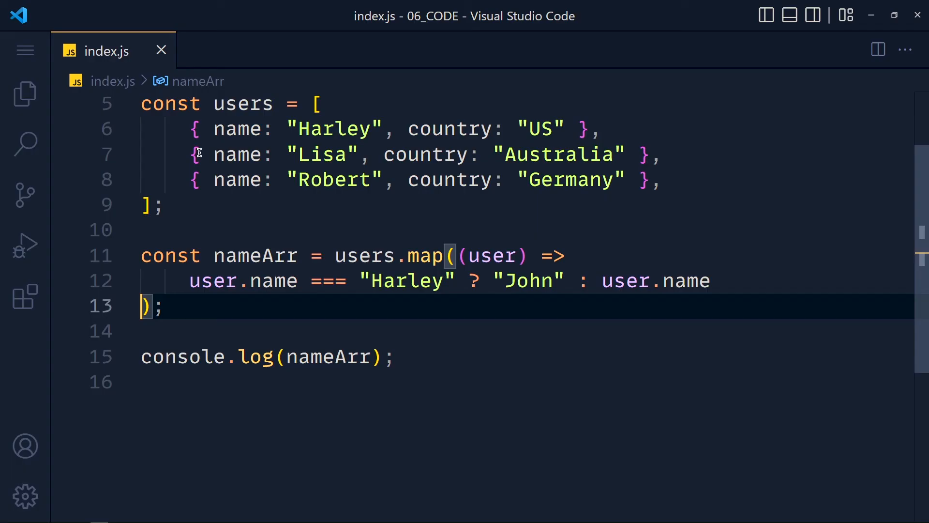
mouse_move(513, 255)
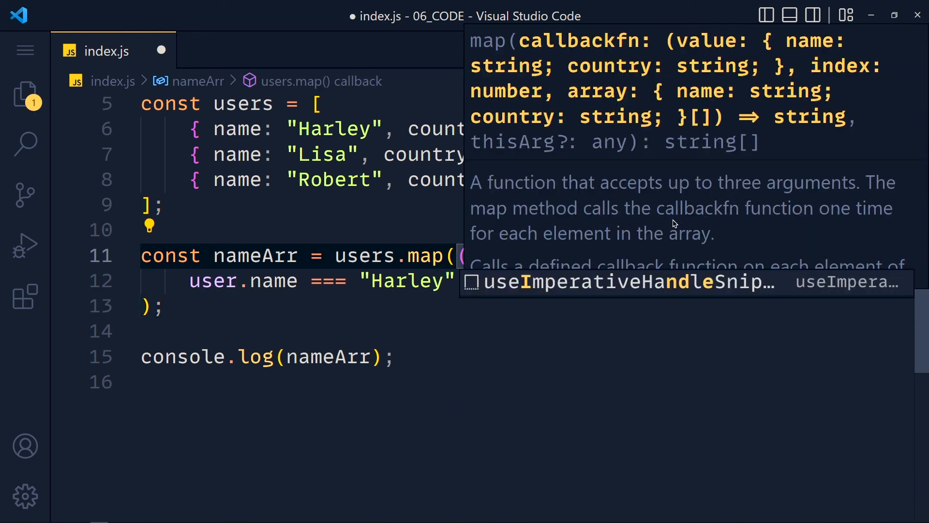
Add an index parameter and return index !== 2 ? user.name : "New Name"
key("Escape")
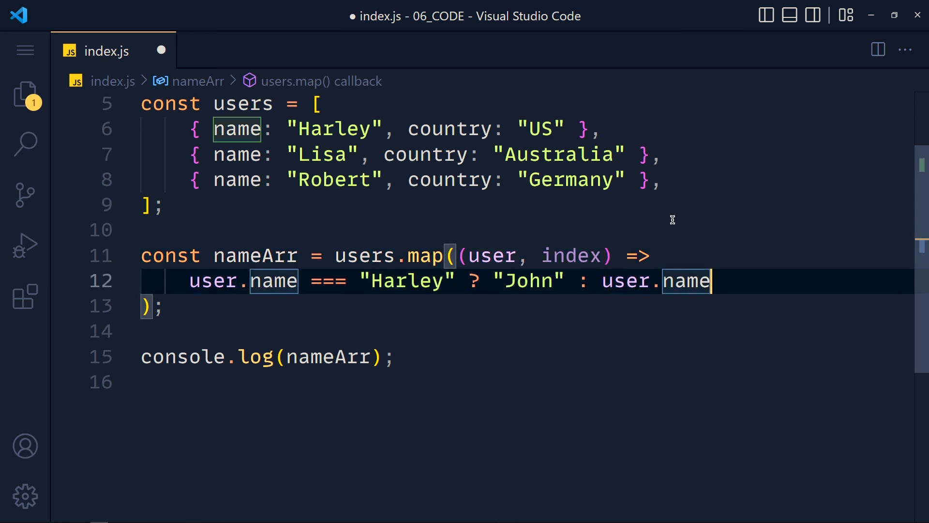
type("index !== 2")
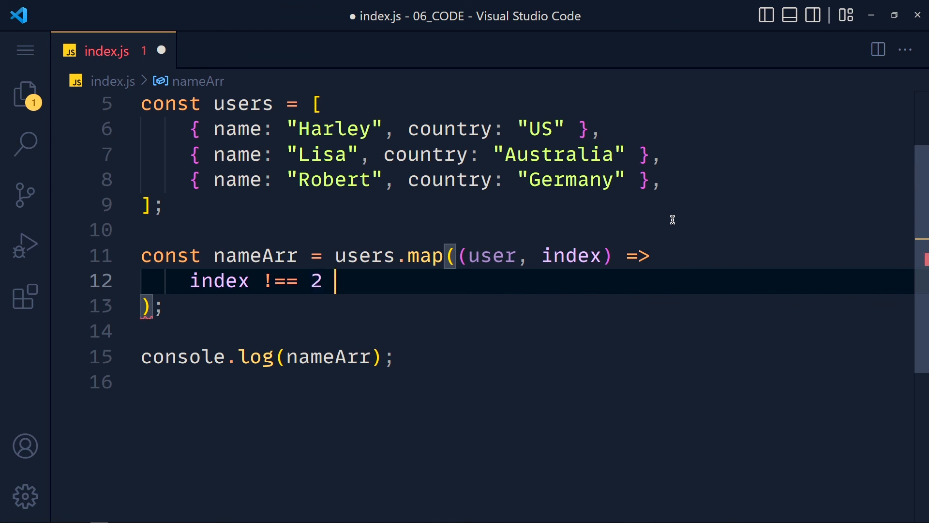
type("?")
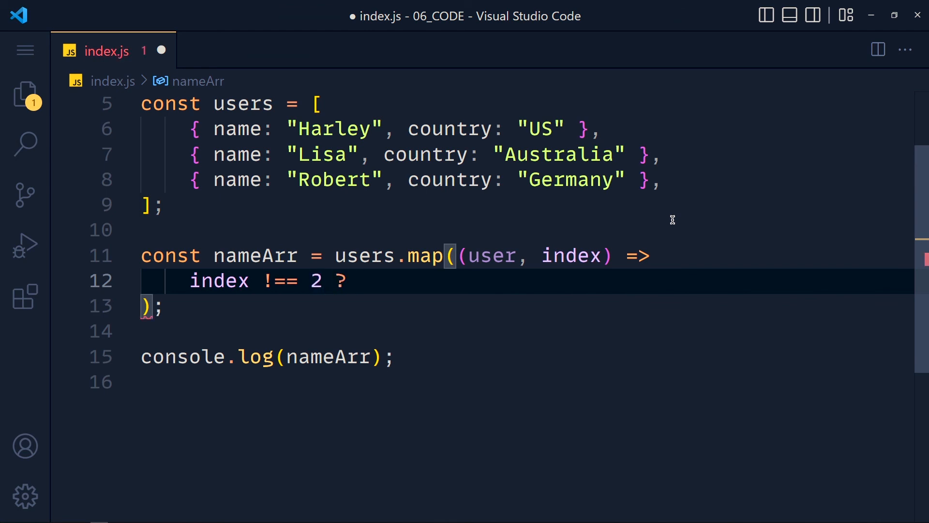
type("user.name")
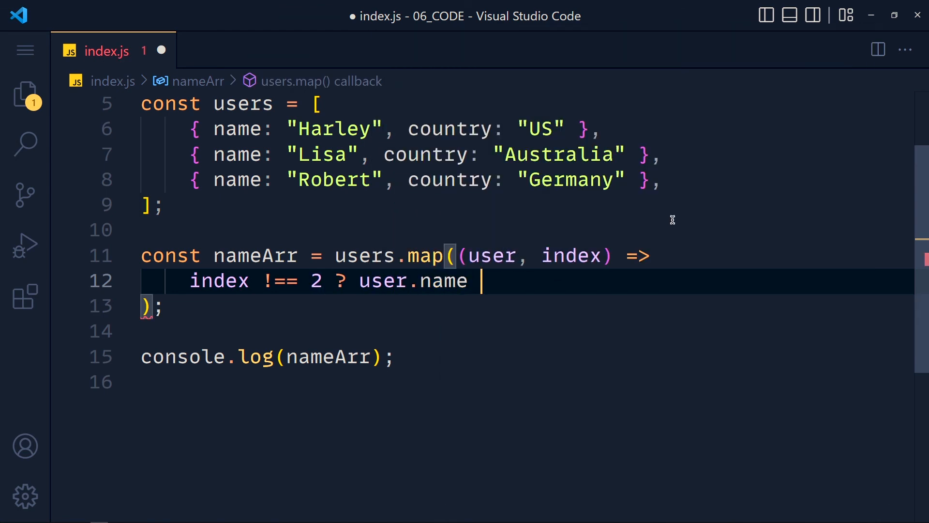
type(": \"New Name\"")
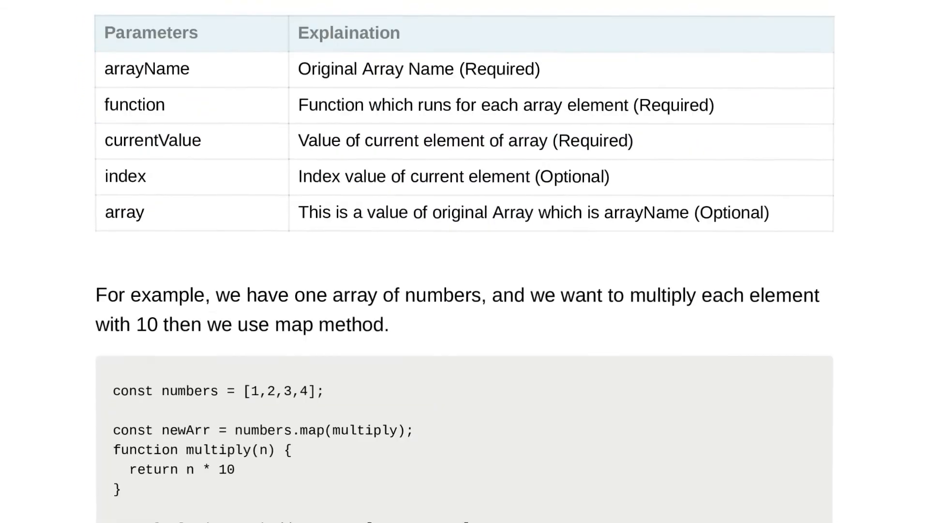
scroll("down", 3)
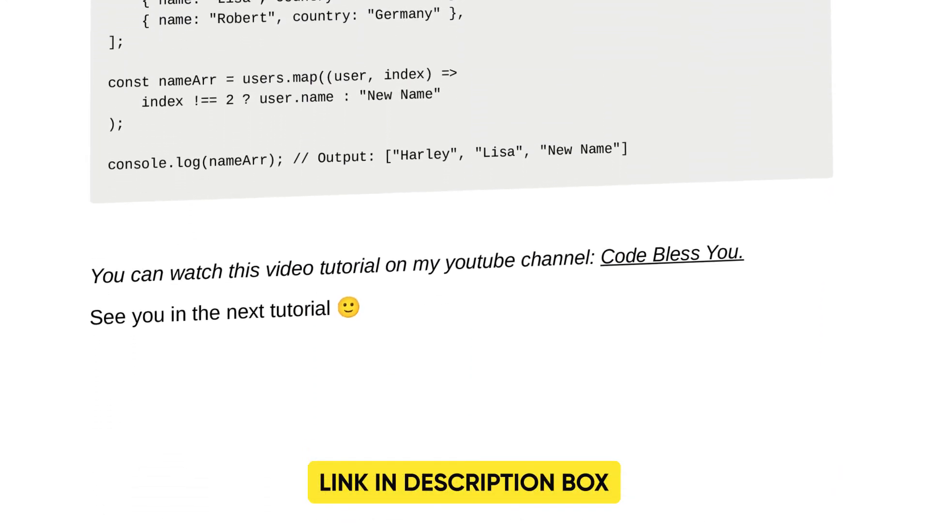